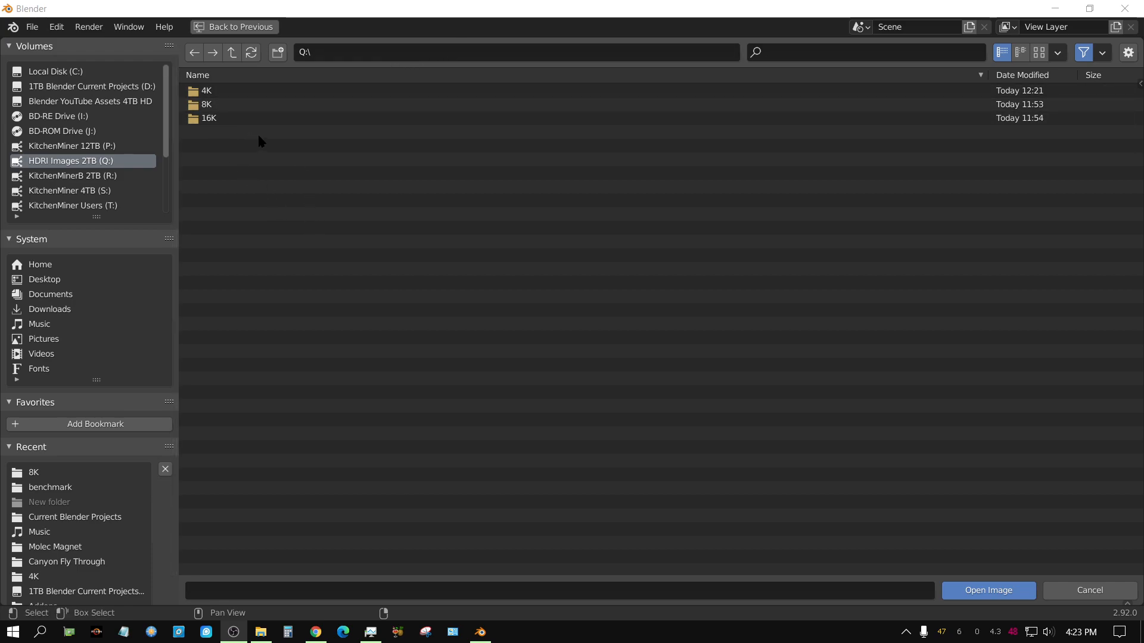
# Step: Enter the 4K HDRI folder and look through its roughly 25 MB files
pyautogui.click(208, 118)
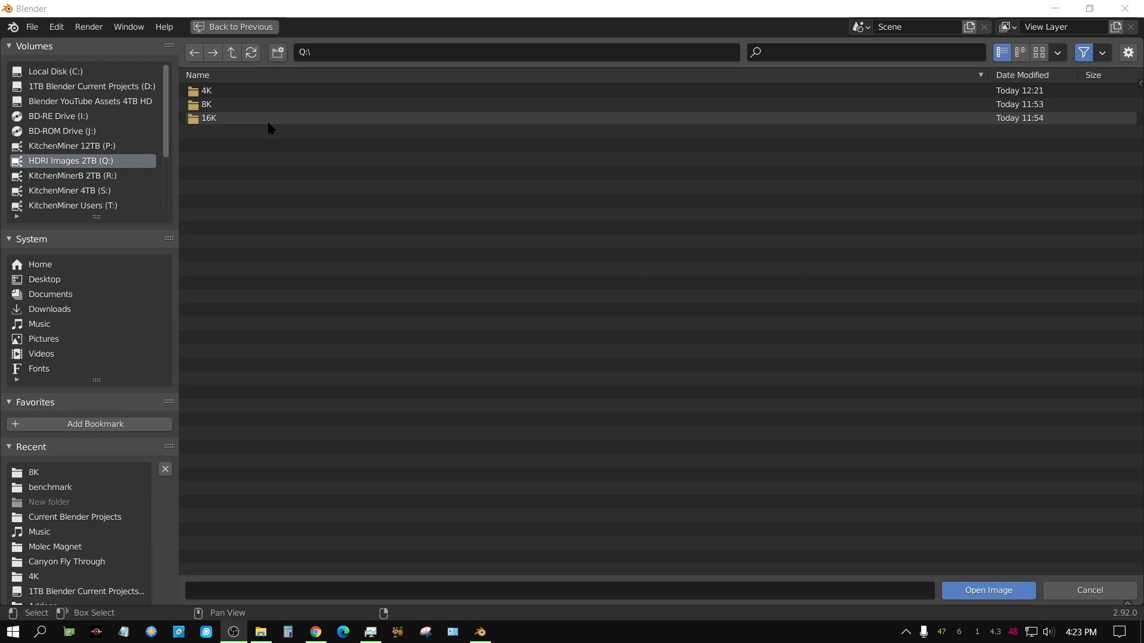
pyautogui.moveTo(268, 126)
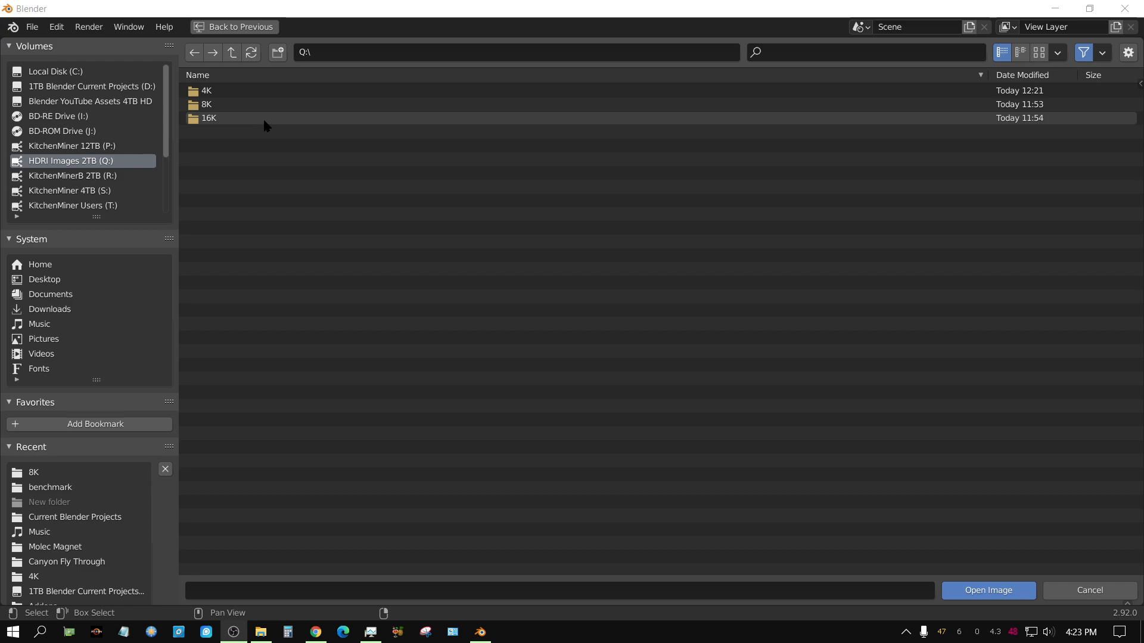
pyautogui.moveTo(255, 128)
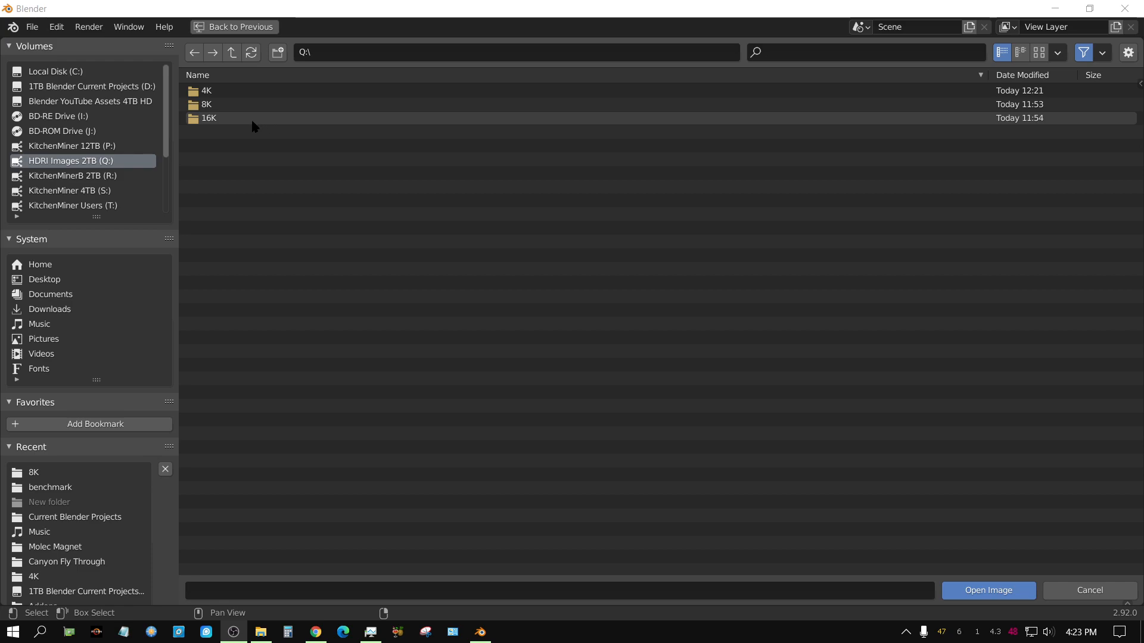
pyautogui.moveTo(261, 104)
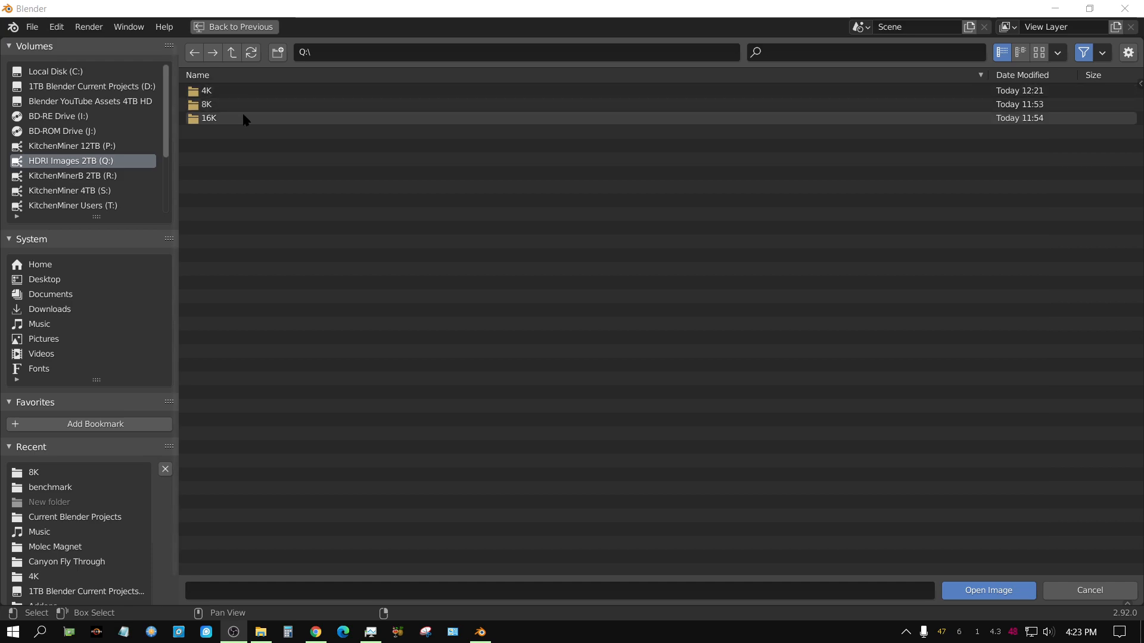
pyautogui.click(207, 90)
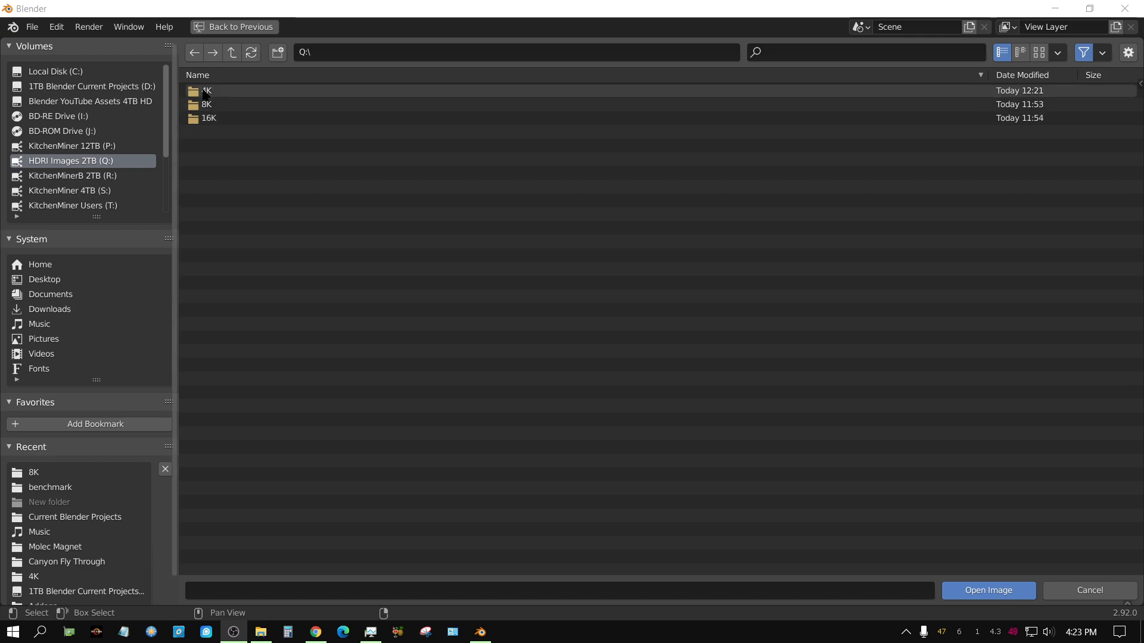
pyautogui.click(207, 91)
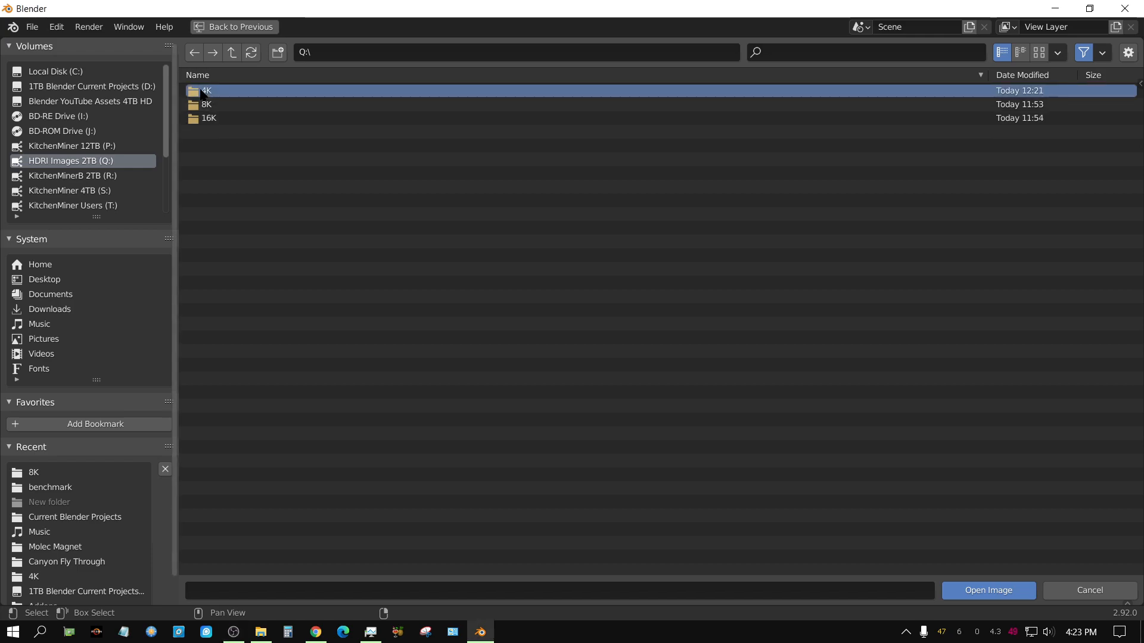
pyautogui.doubleClick(207, 91)
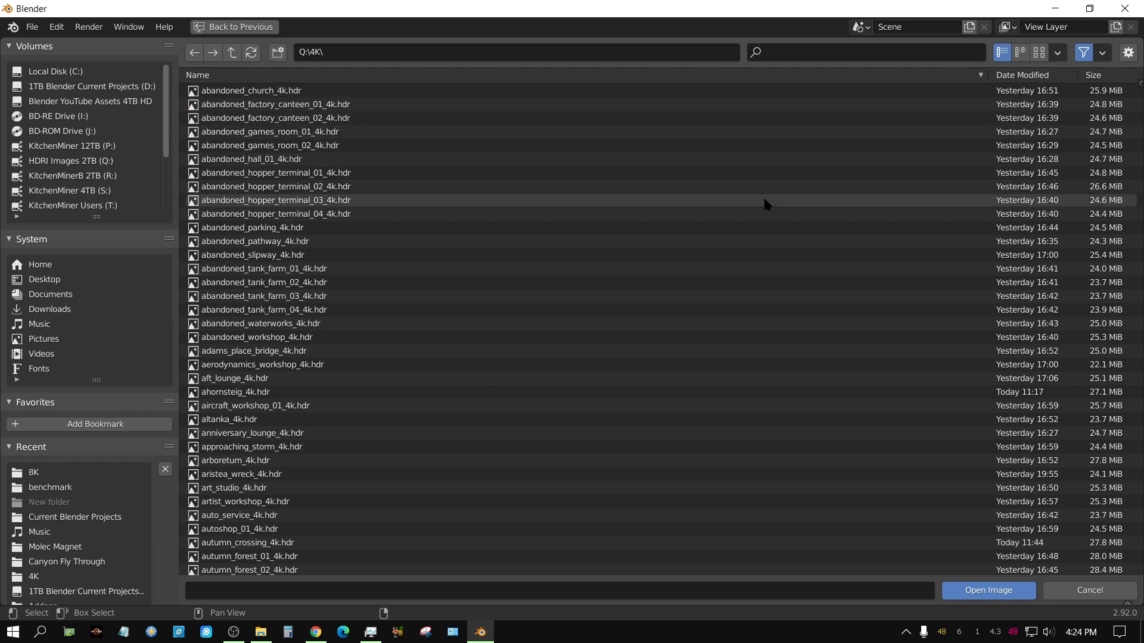
pyautogui.scroll(-3)
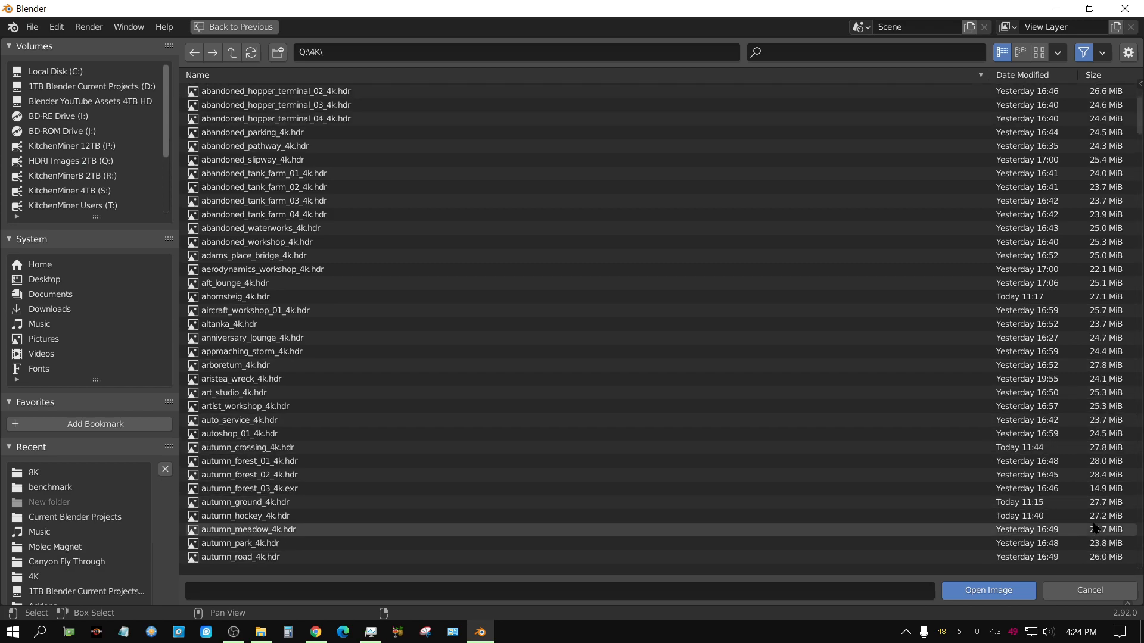
pyautogui.scroll(-3)
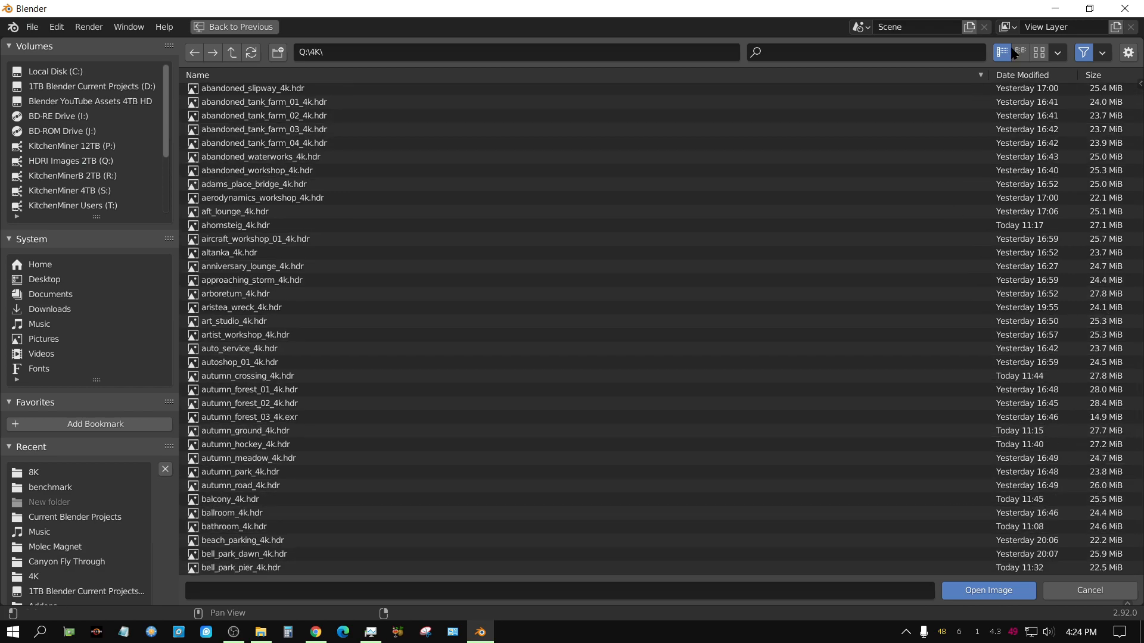
# Step: View the 4K files as thumbnails, confirming all show previews, then return to the detailed list
pyautogui.click(1039, 51)
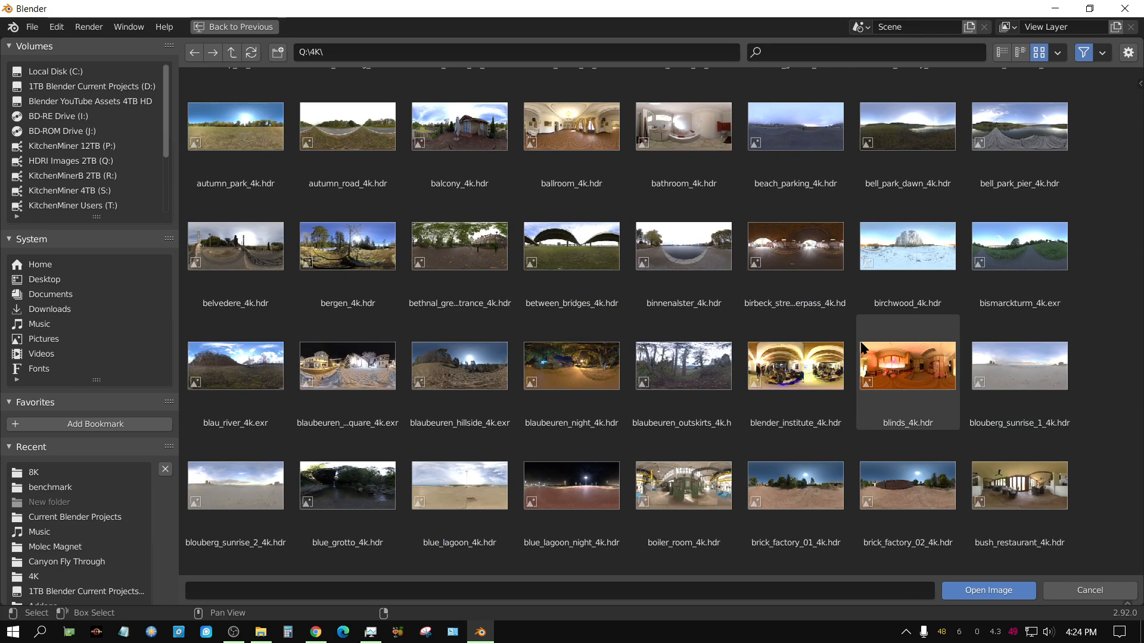
pyautogui.scroll(-3)
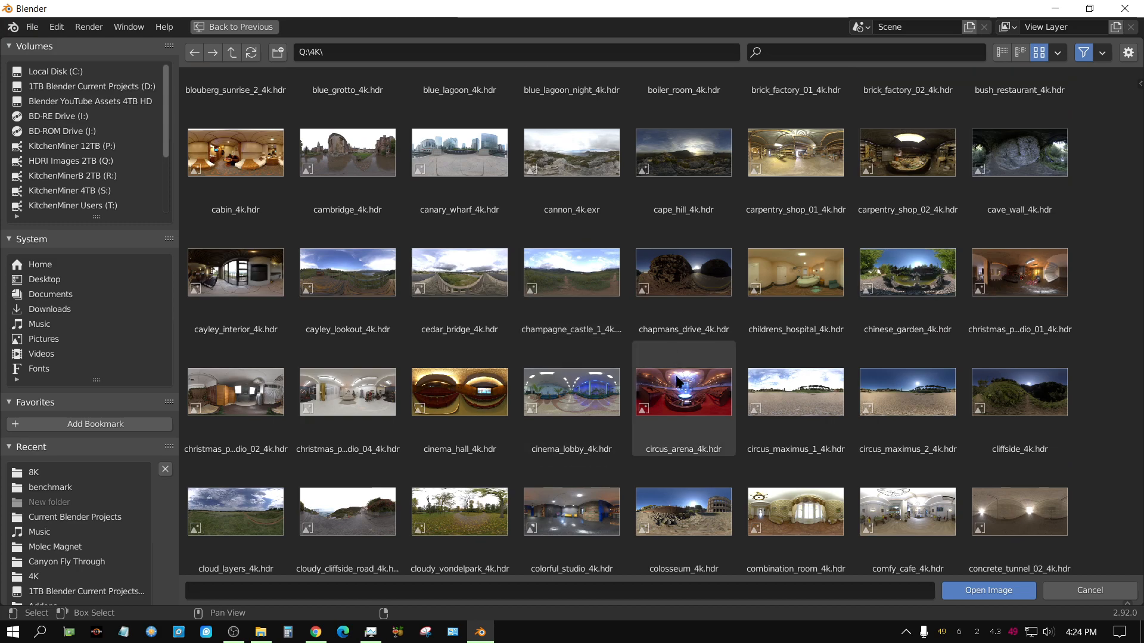
pyautogui.scroll(-3)
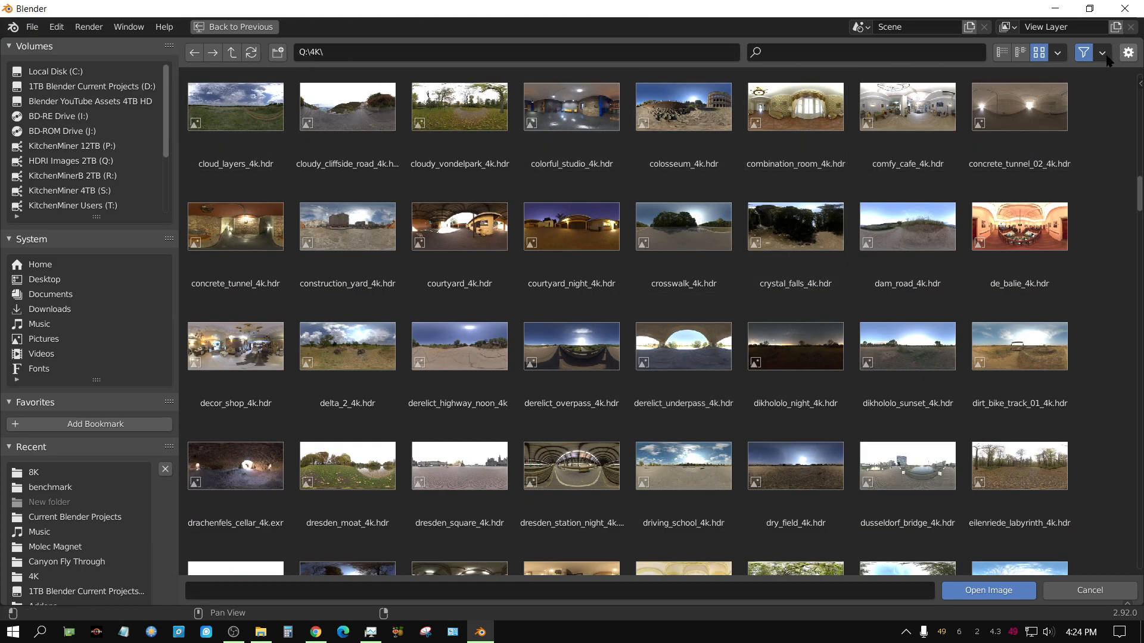
pyautogui.click(1020, 52)
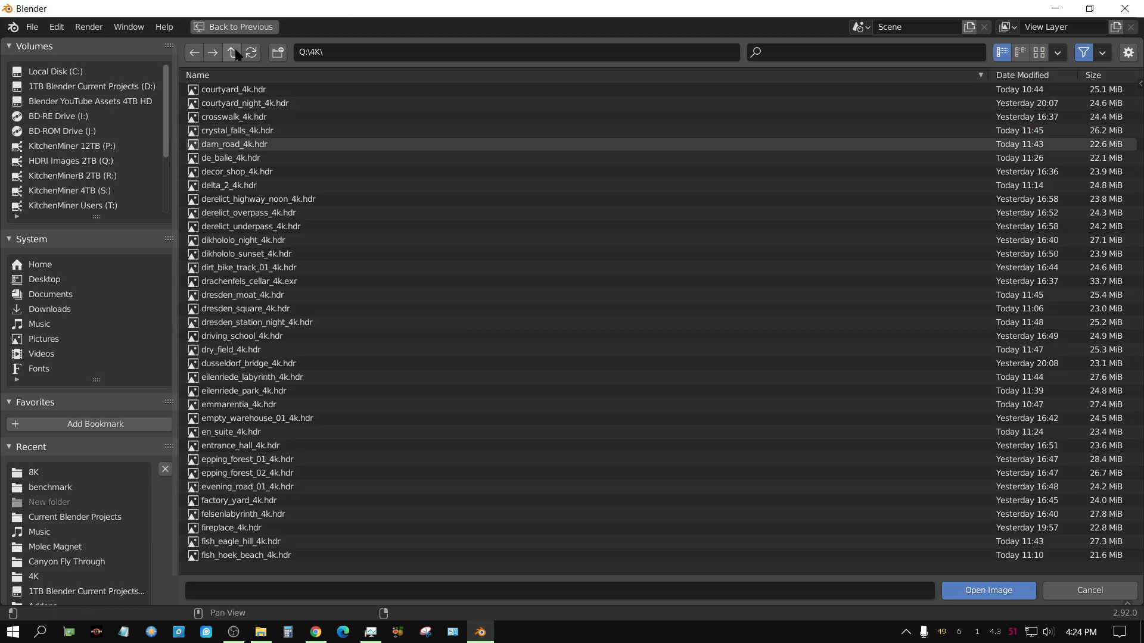
# Step: Go up to the drive root, enter the 8K folder and sort its roughly 100 MB files by size, largest first
pyautogui.click(231, 51)
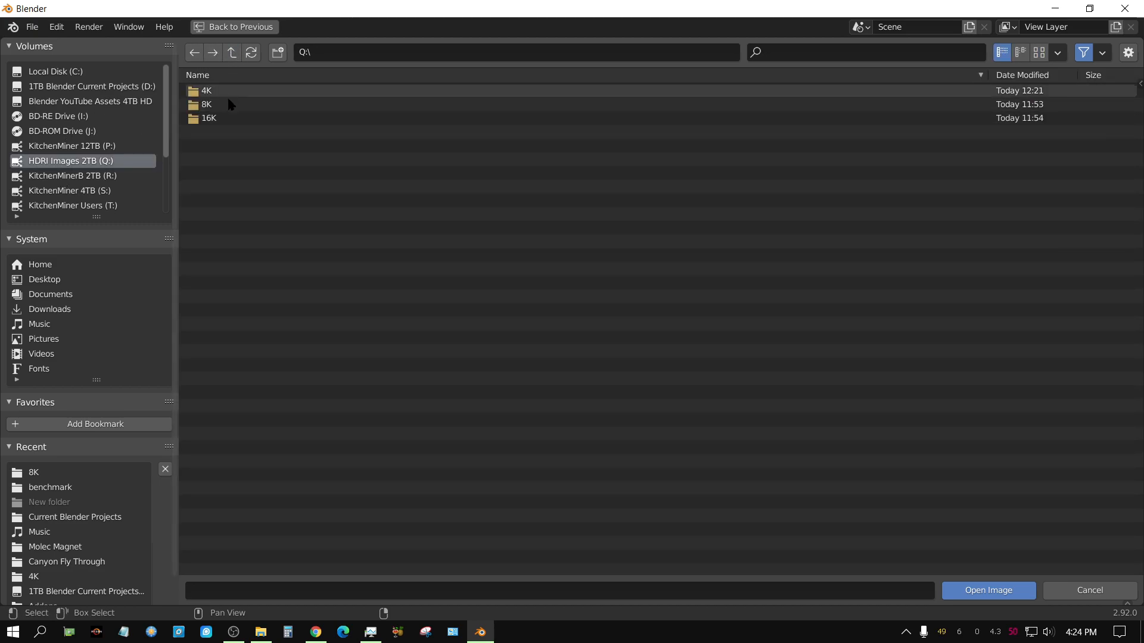
pyautogui.doubleClick(206, 105)
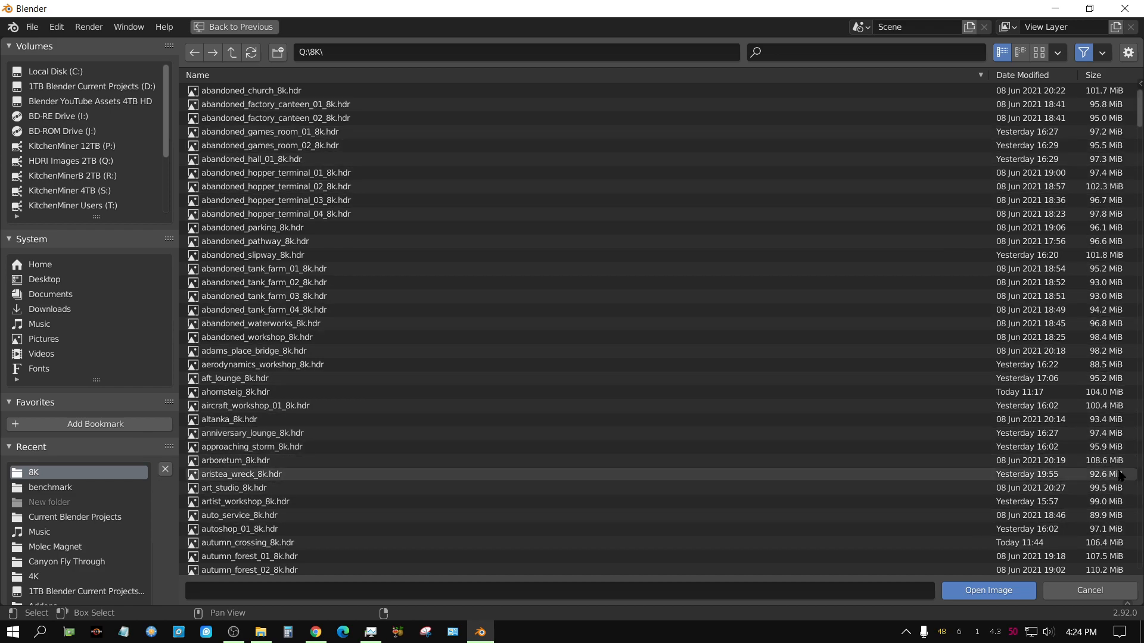
pyautogui.scroll(-3)
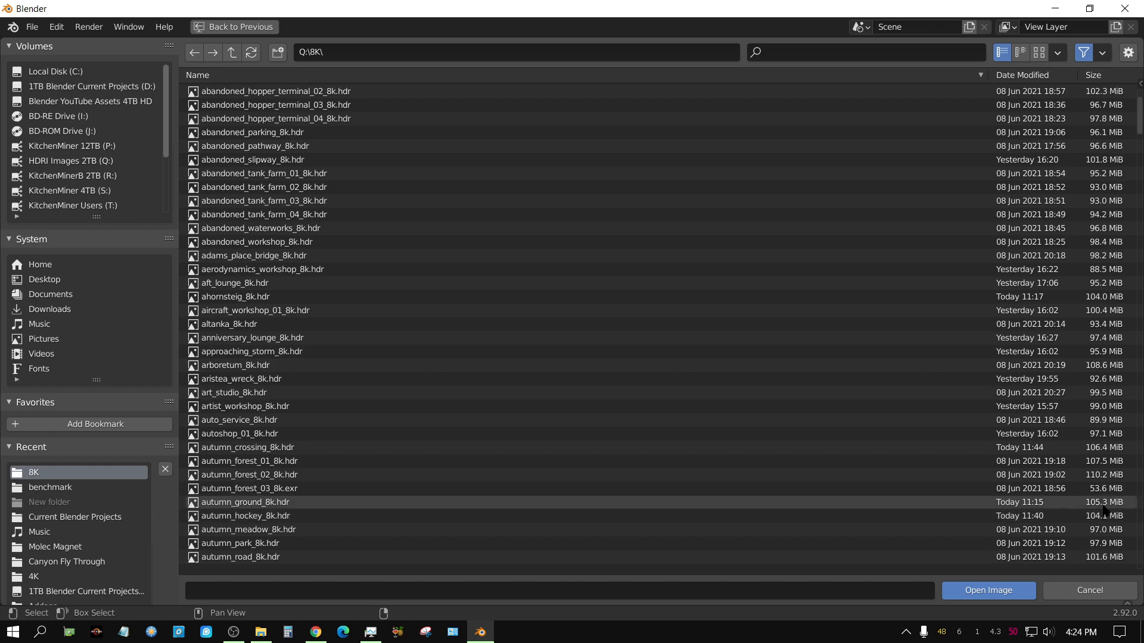
pyautogui.scroll(-3)
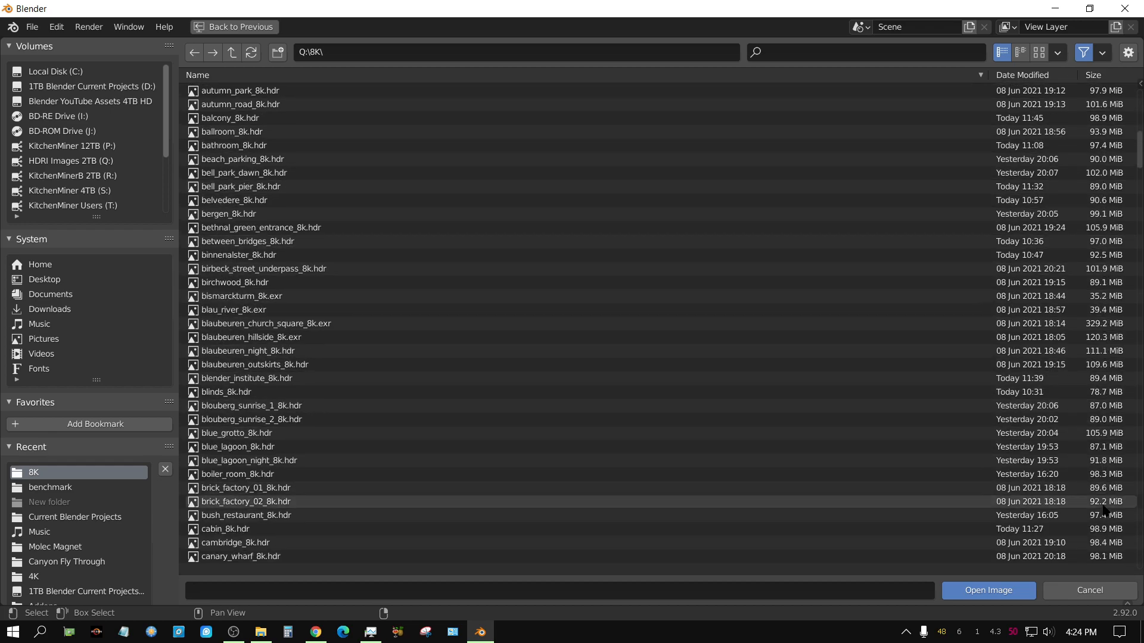
pyautogui.scroll(-3)
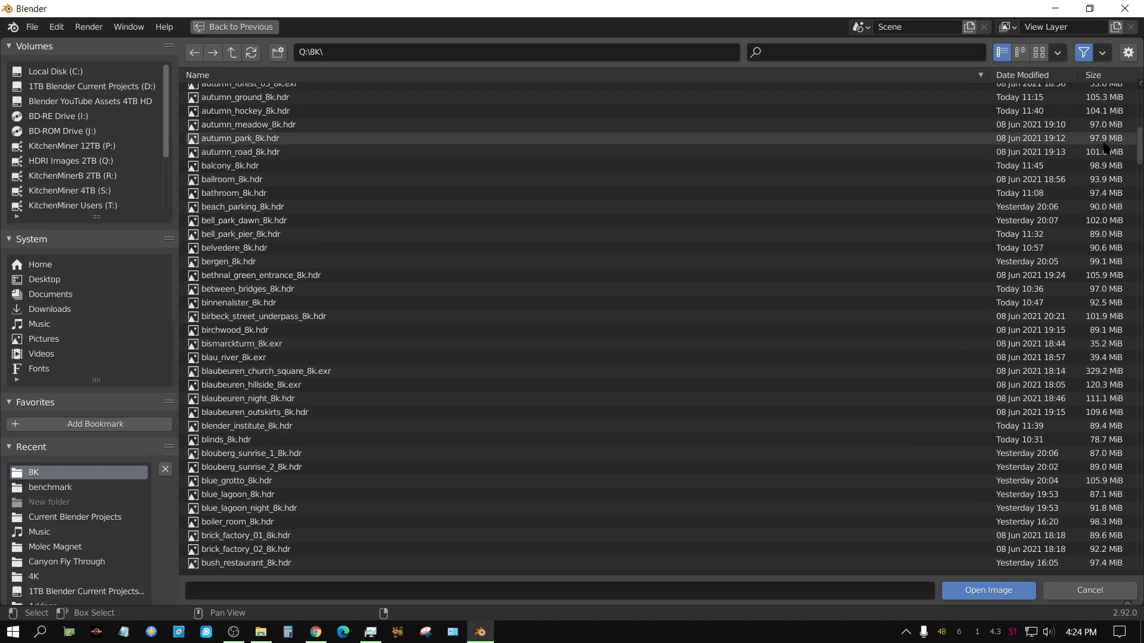
pyautogui.click(1093, 74)
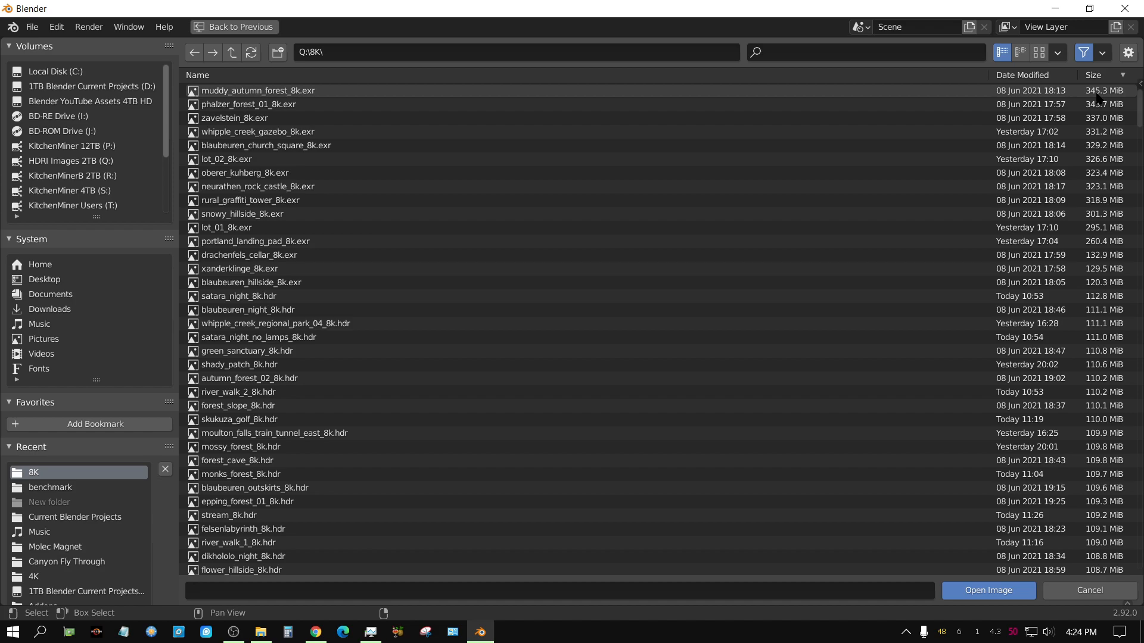
pyautogui.scroll(-3)
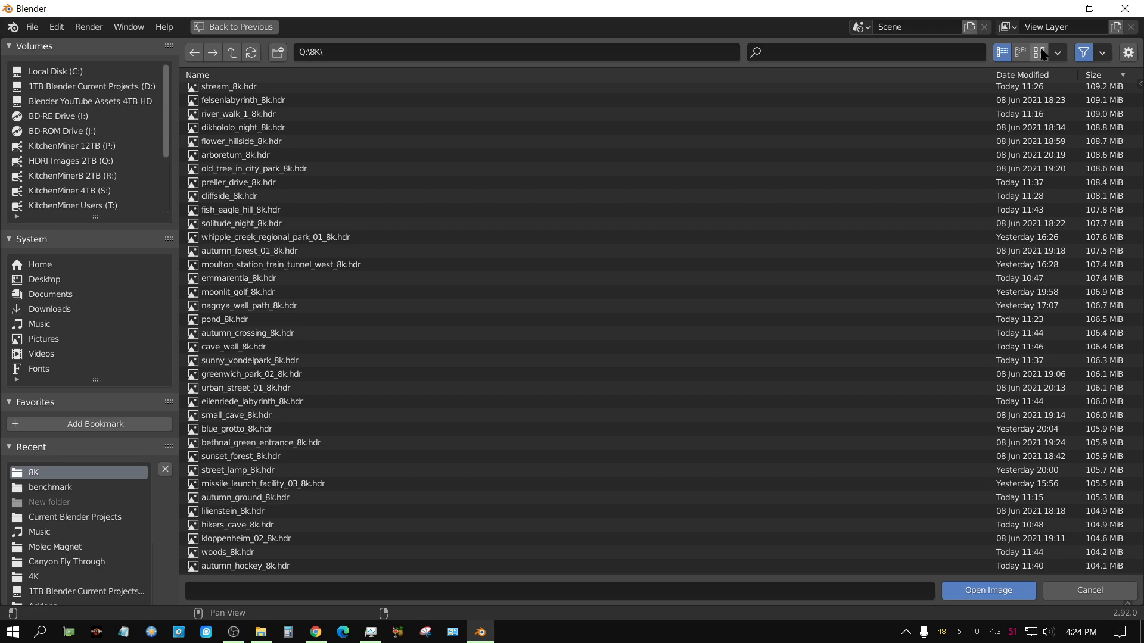
# Step: Show the 8K files as thumbnails and scroll past the blank icons to where previews begin
pyautogui.click(1037, 51)
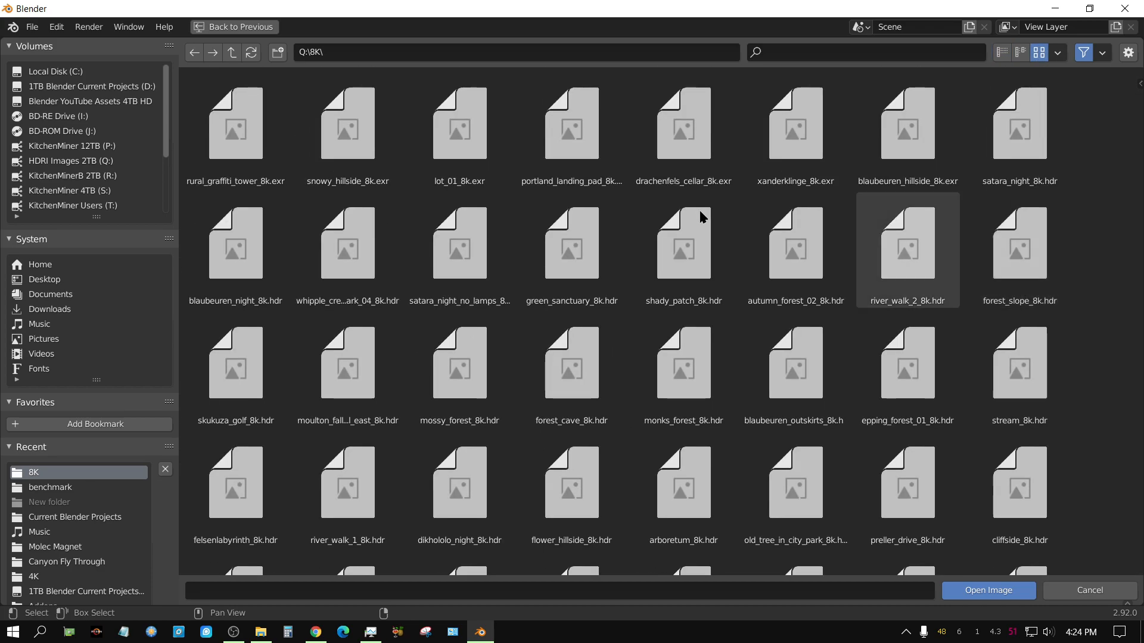
pyautogui.click(683, 243)
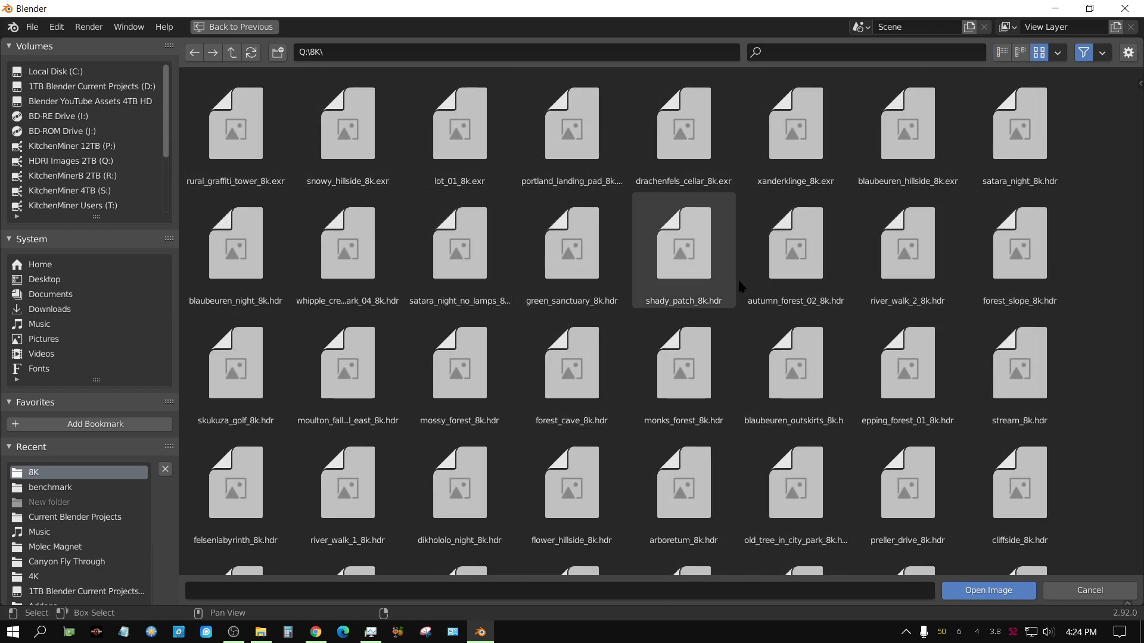
pyautogui.scroll(-3)
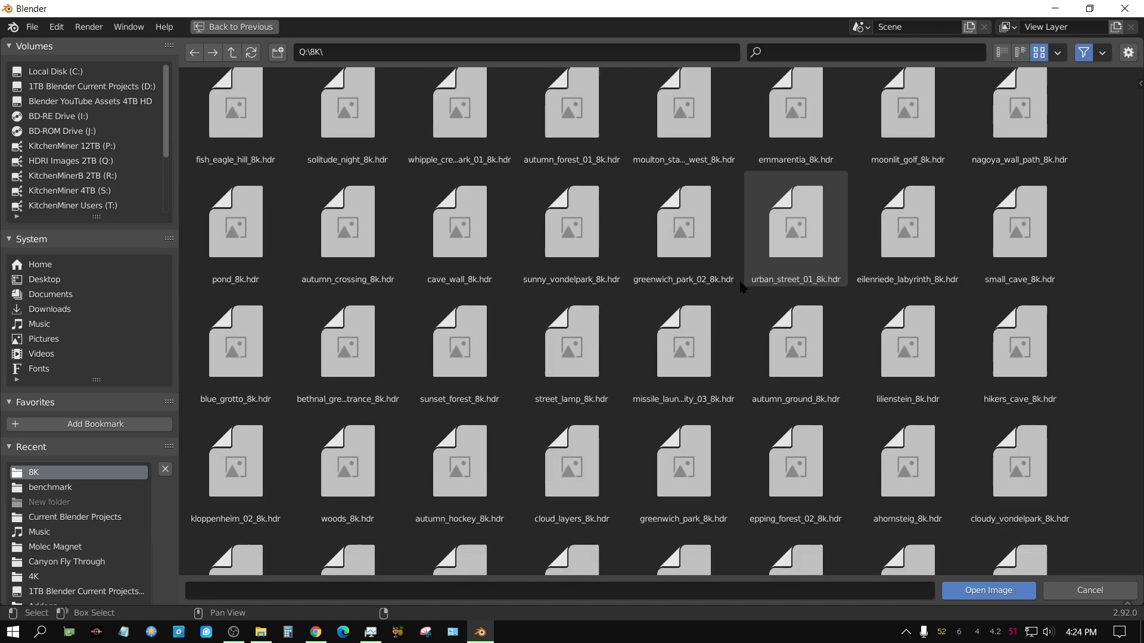
pyautogui.scroll(-3)
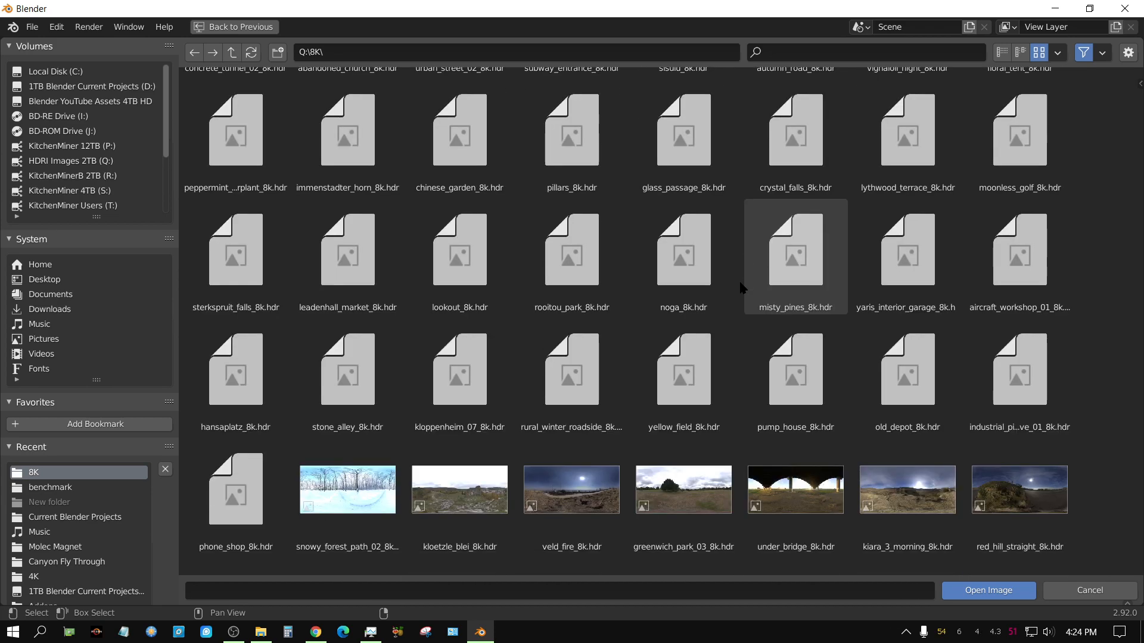
pyautogui.scroll(-3)
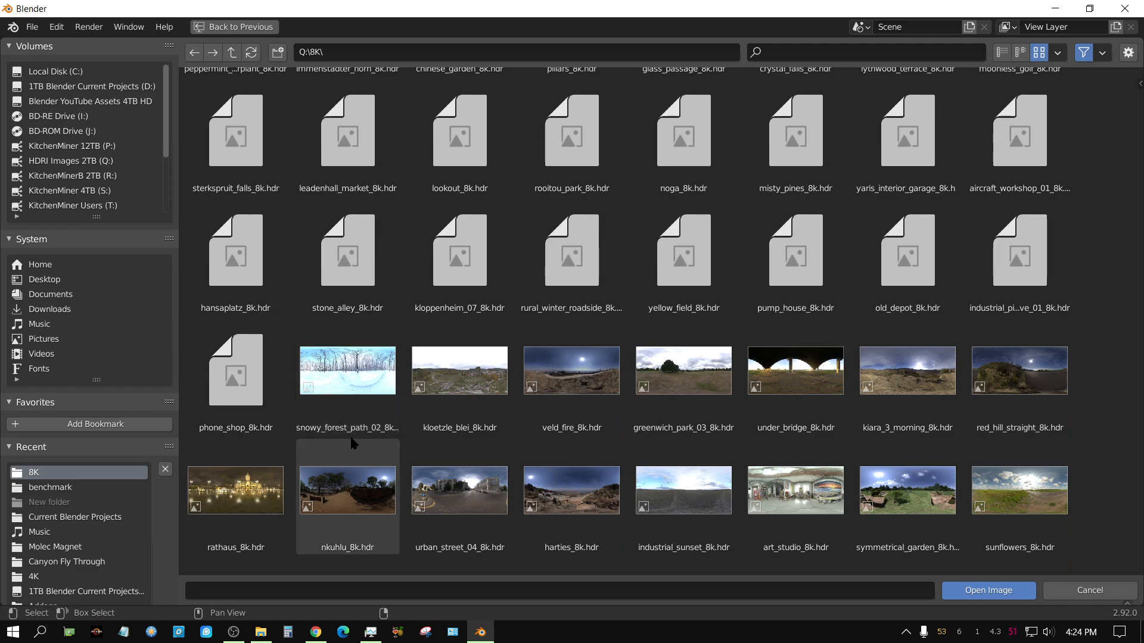
pyautogui.click(795, 489)
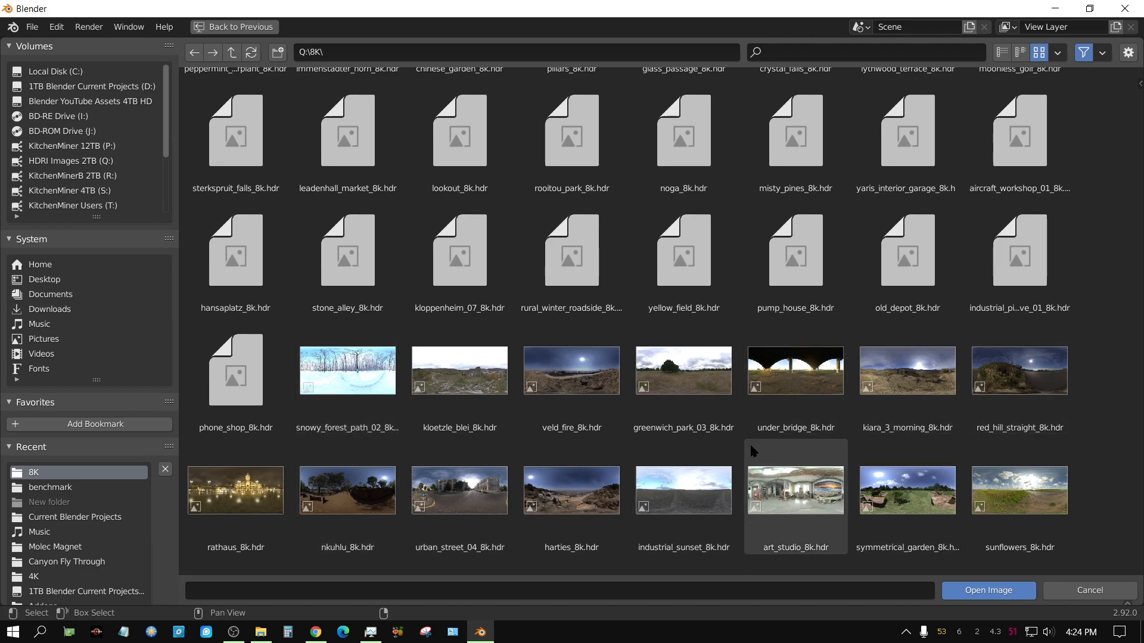
pyautogui.click(347, 370)
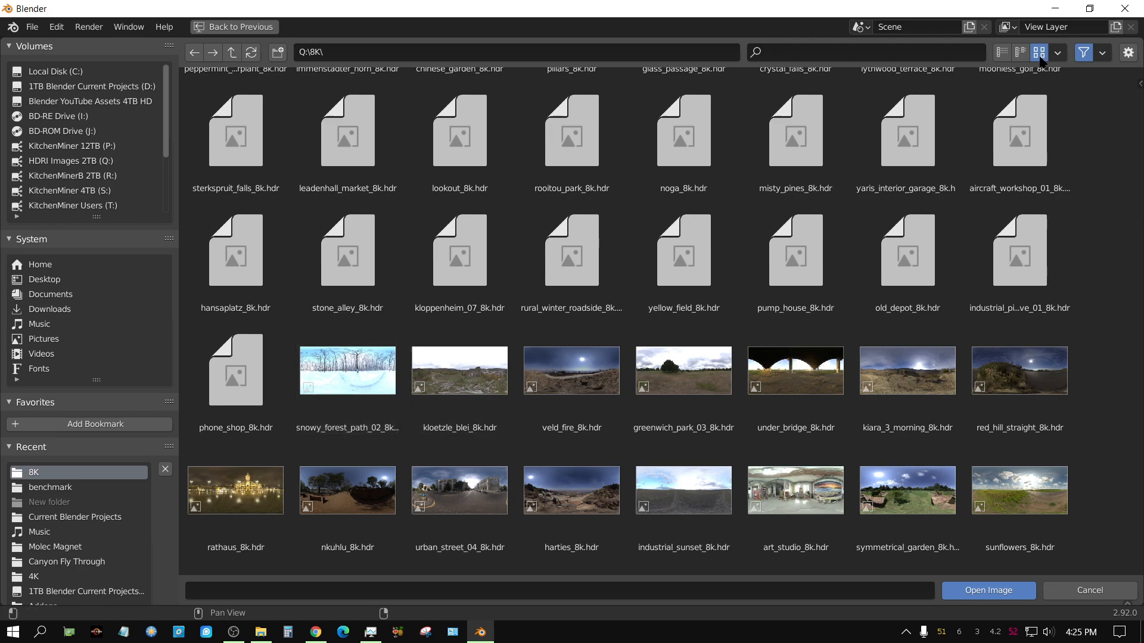
# Step: Return to the detailed list and scroll to the 8K files just under 98 MB
pyautogui.click(1002, 52)
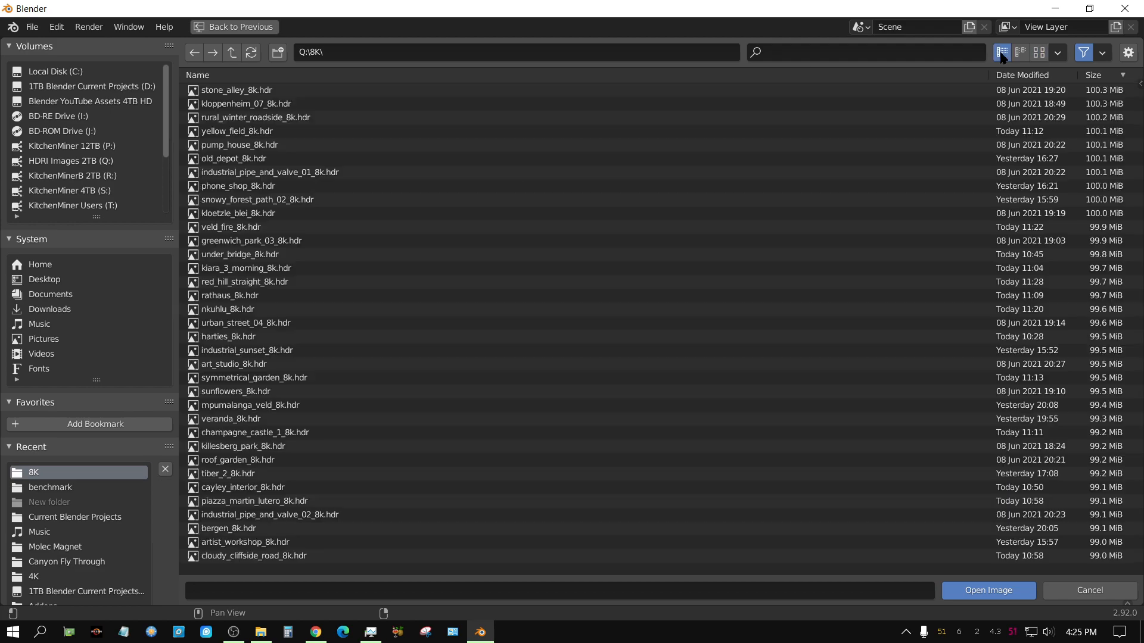
pyautogui.scroll(-3)
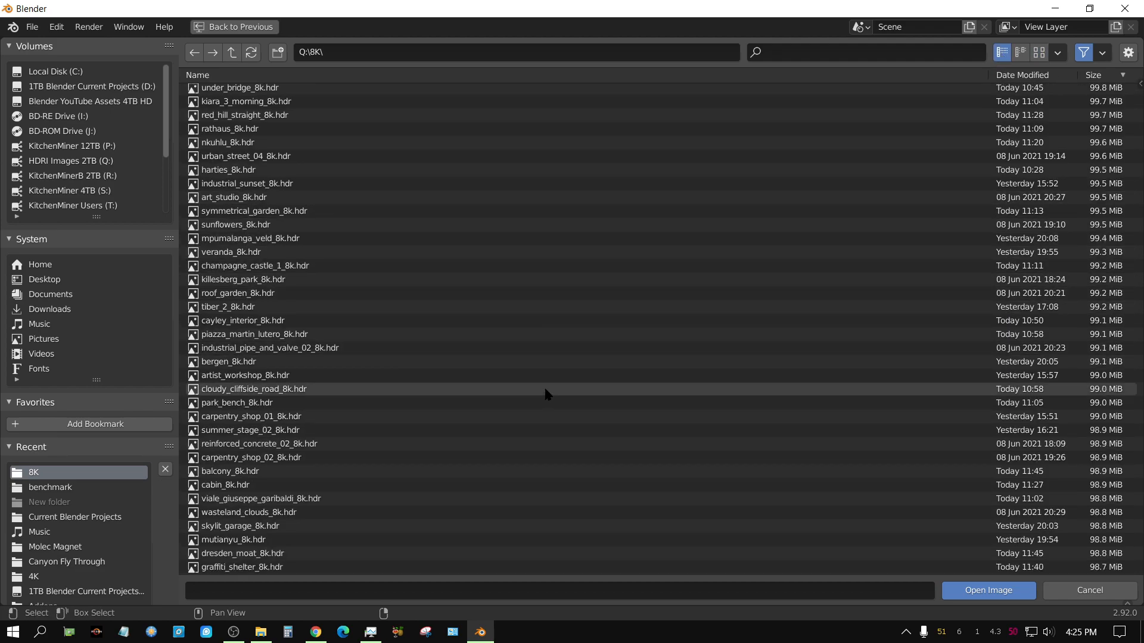
pyautogui.scroll(-3)
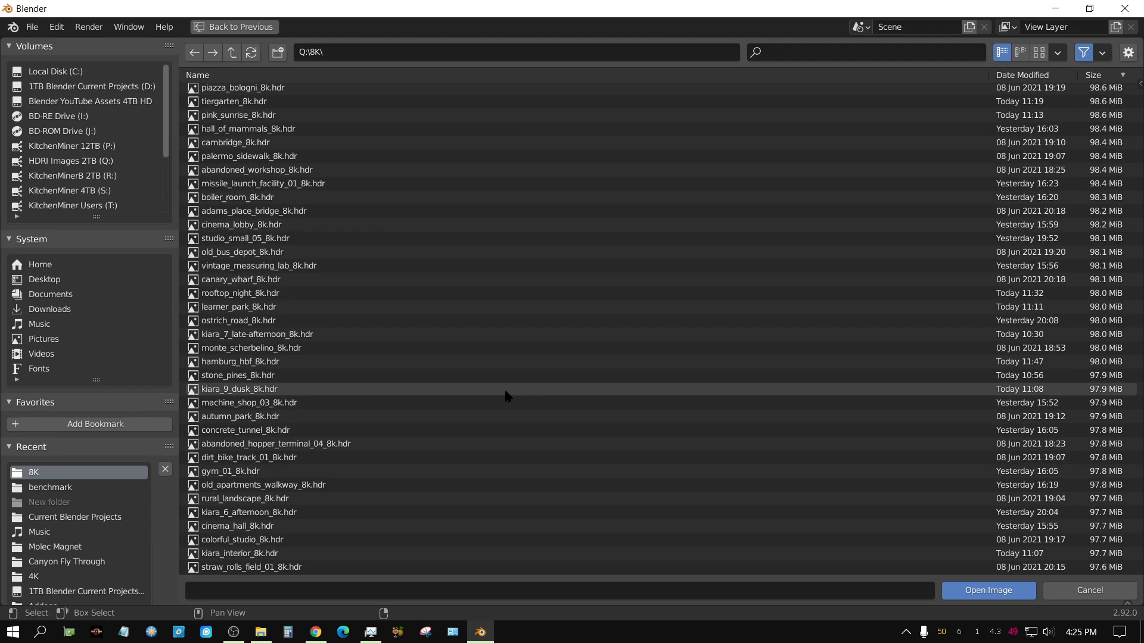
pyautogui.moveTo(1115, 545)
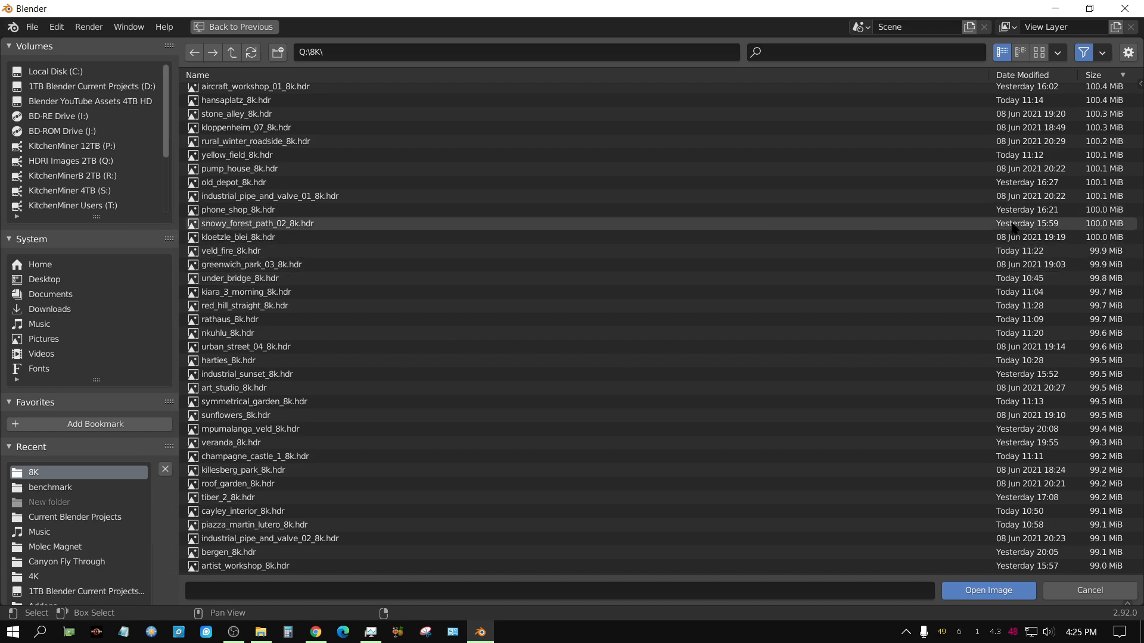
pyautogui.moveTo(1103, 234)
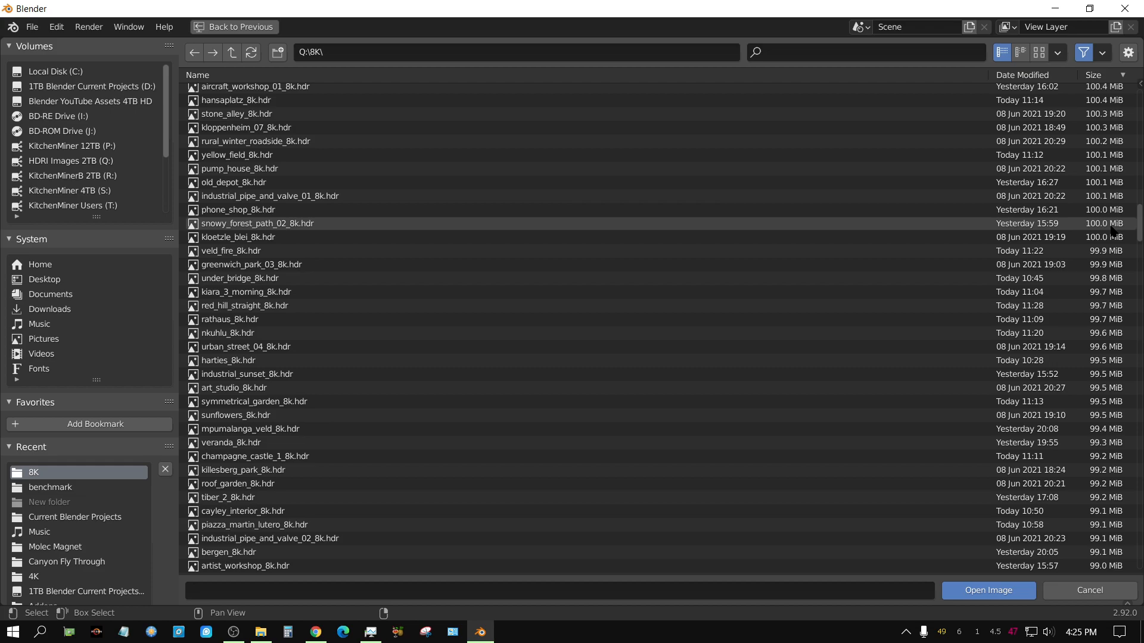
pyautogui.moveTo(1113, 230)
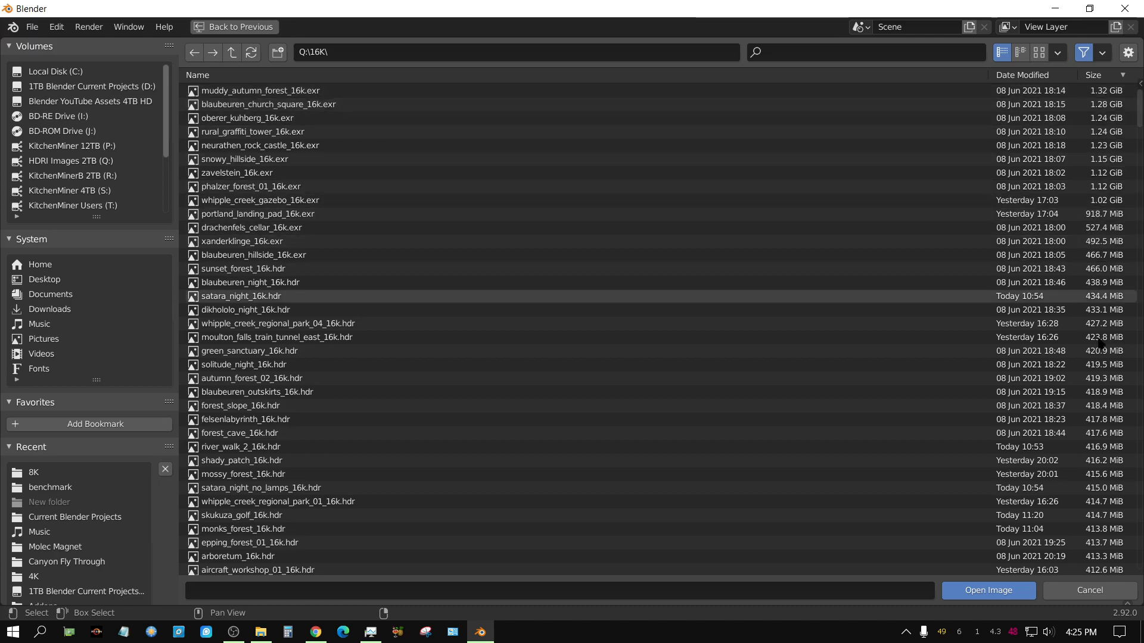
# Step: Scroll the 16K folder's size-sorted list down to its smallest files, about 77 MB
pyautogui.scroll(-3)
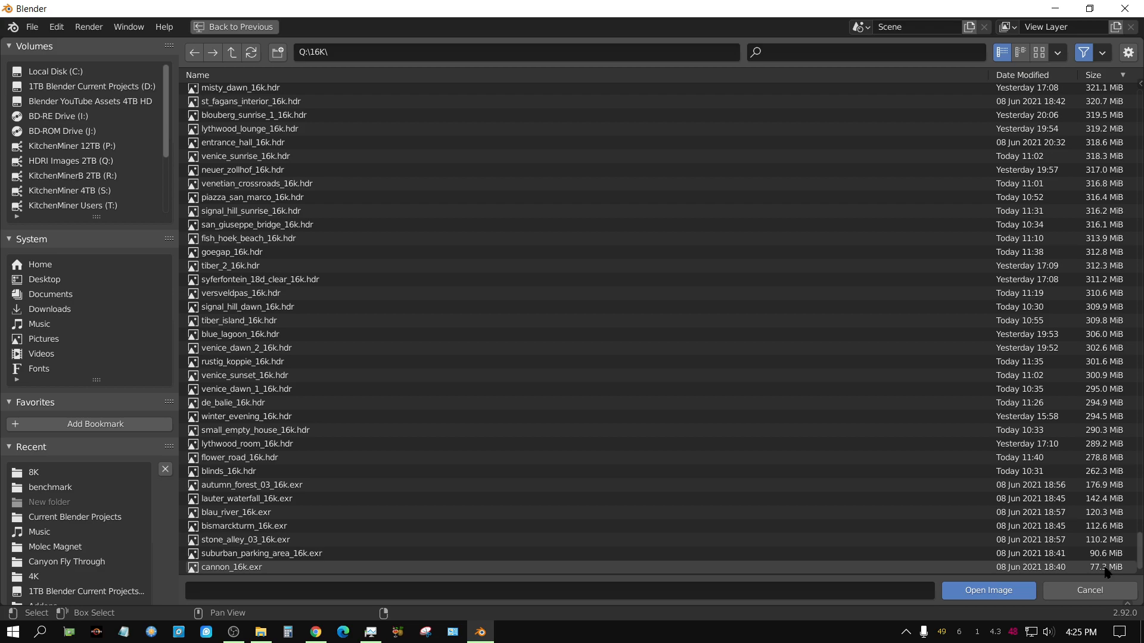
pyautogui.click(245, 498)
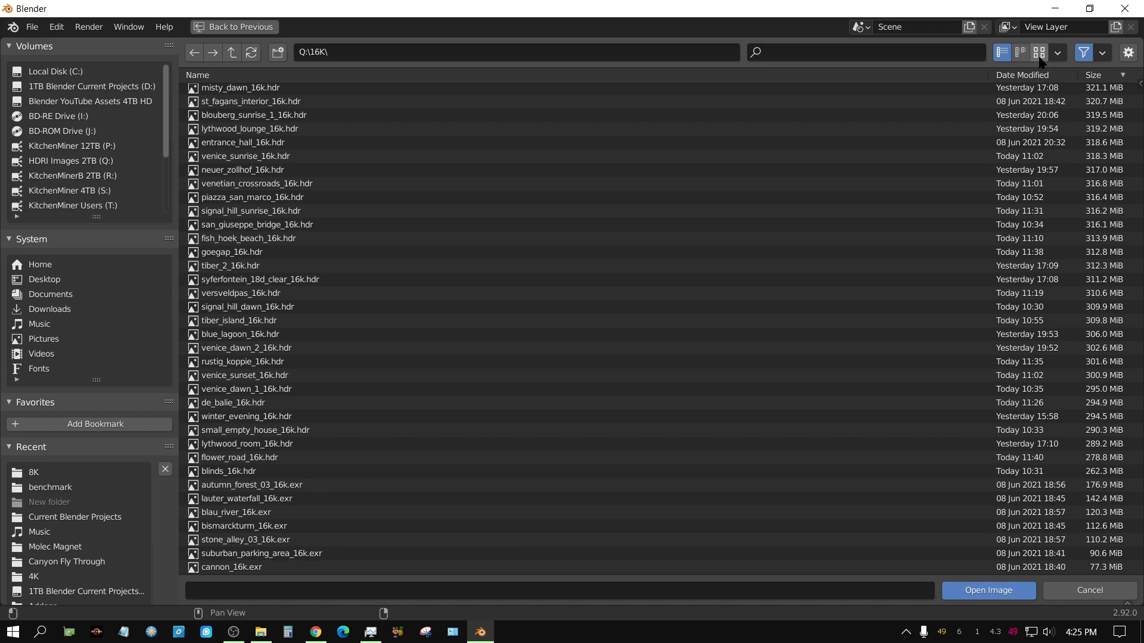
# Step: Show the 16K folder as thumbnails, where only cannon_16k.exr and one other small EXR preview
pyautogui.click(1037, 51)
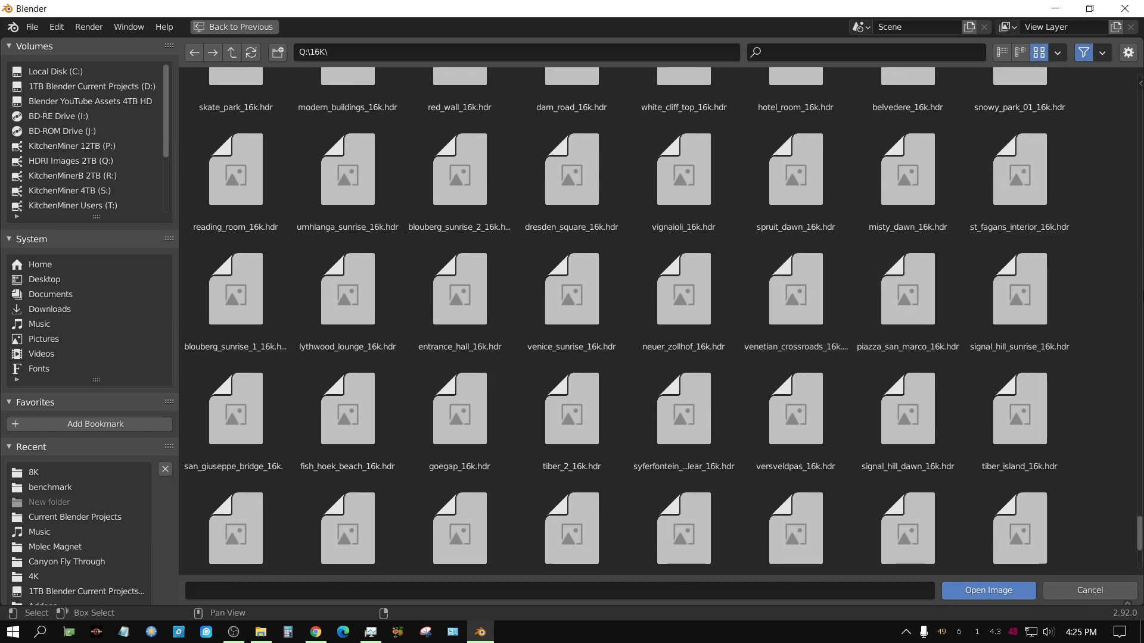
pyautogui.scroll(-3)
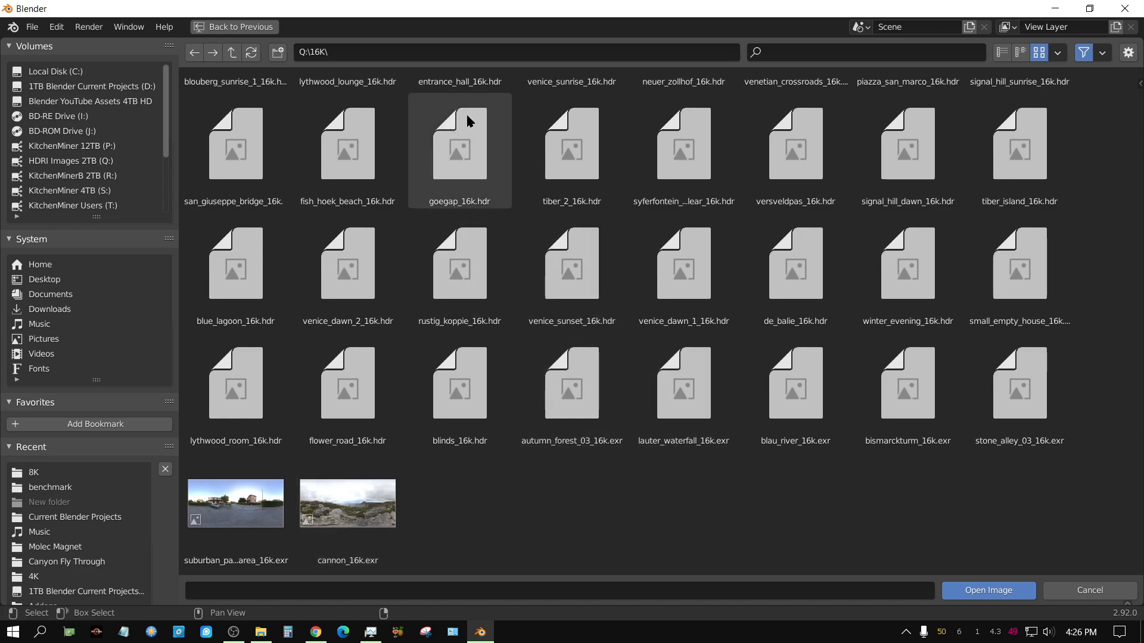
pyautogui.click(570, 265)
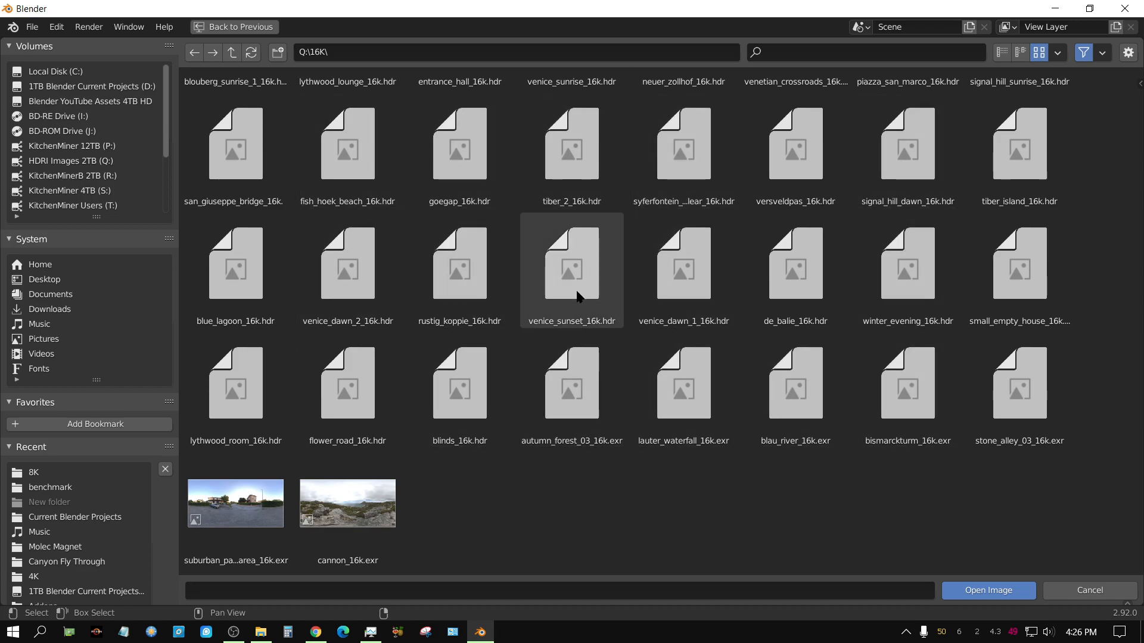
pyautogui.moveTo(579, 301)
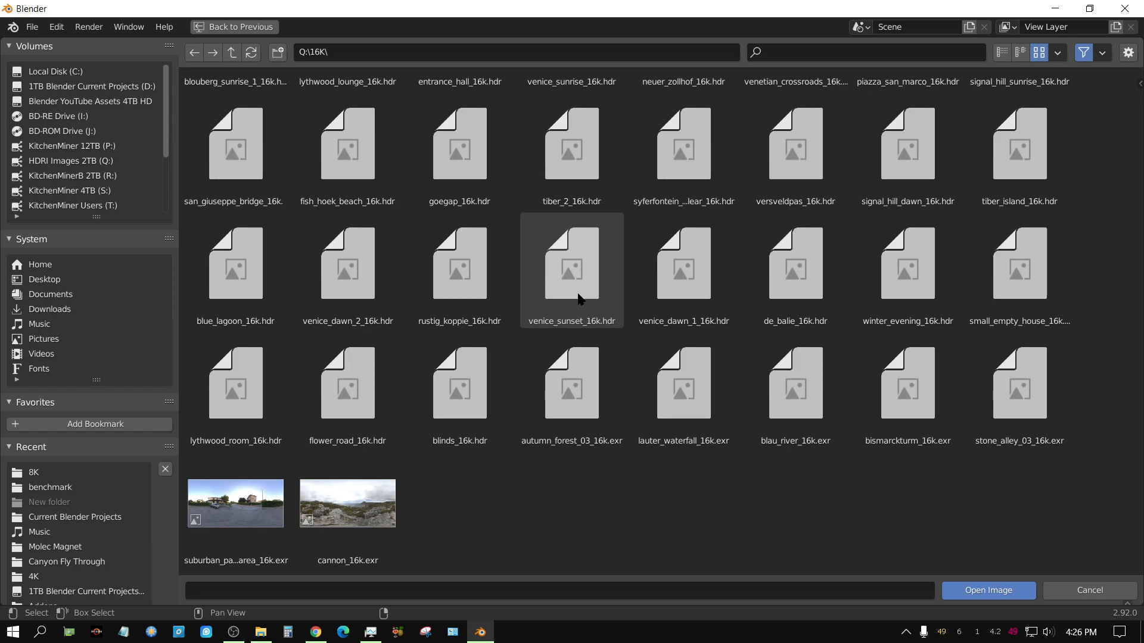
pyautogui.moveTo(615, 296)
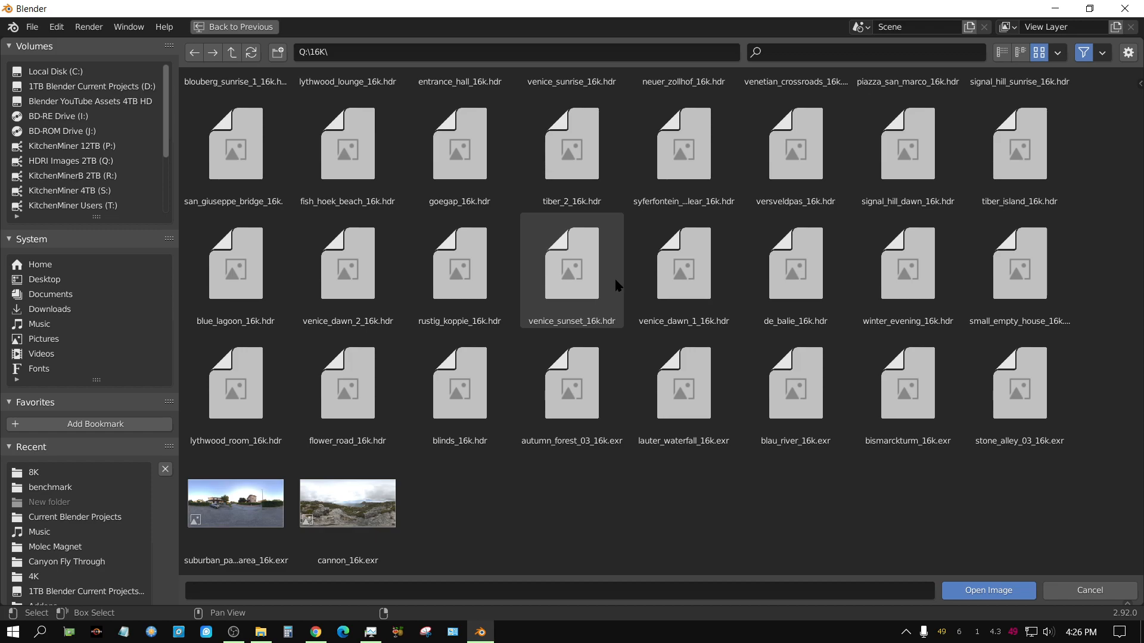
pyautogui.moveTo(615, 284)
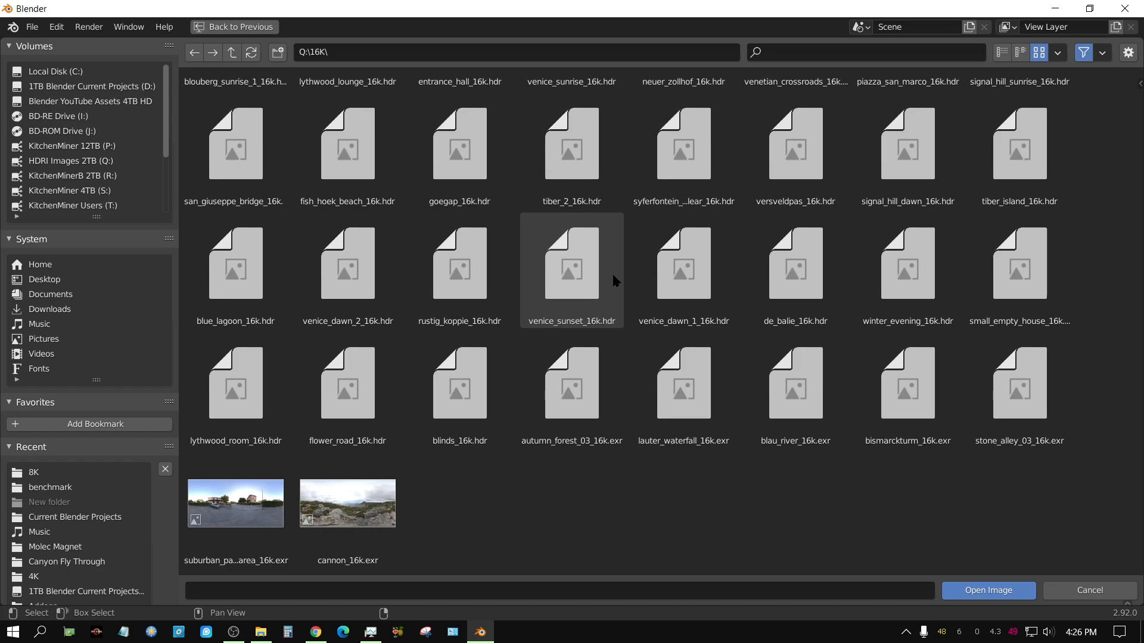
pyautogui.moveTo(613, 292)
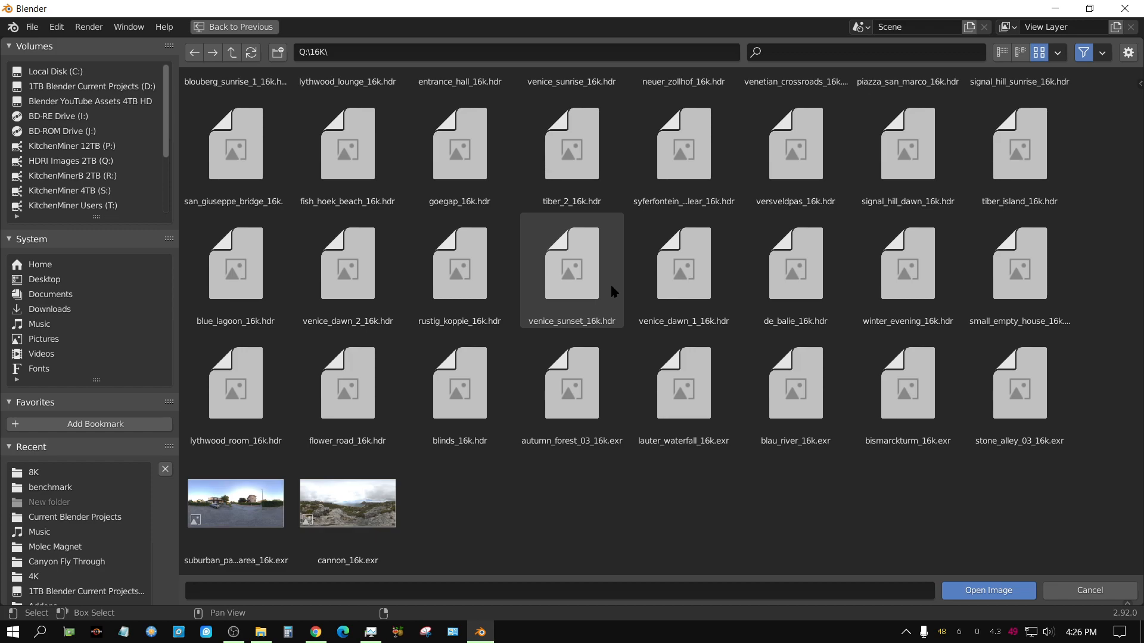
pyautogui.moveTo(619, 289)
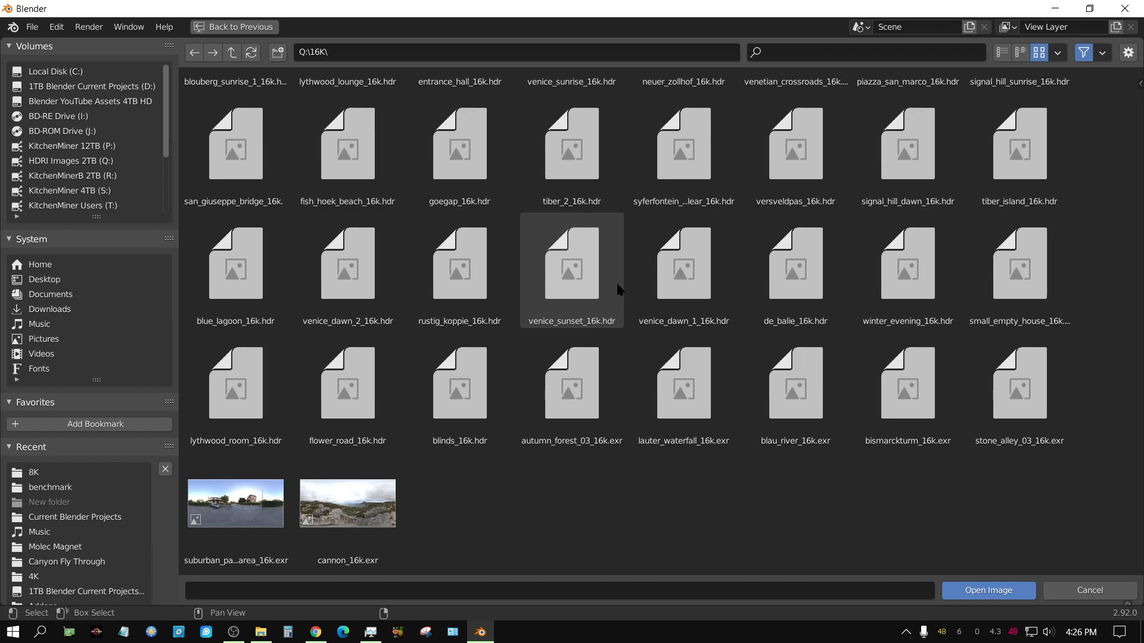
pyautogui.moveTo(618, 285)
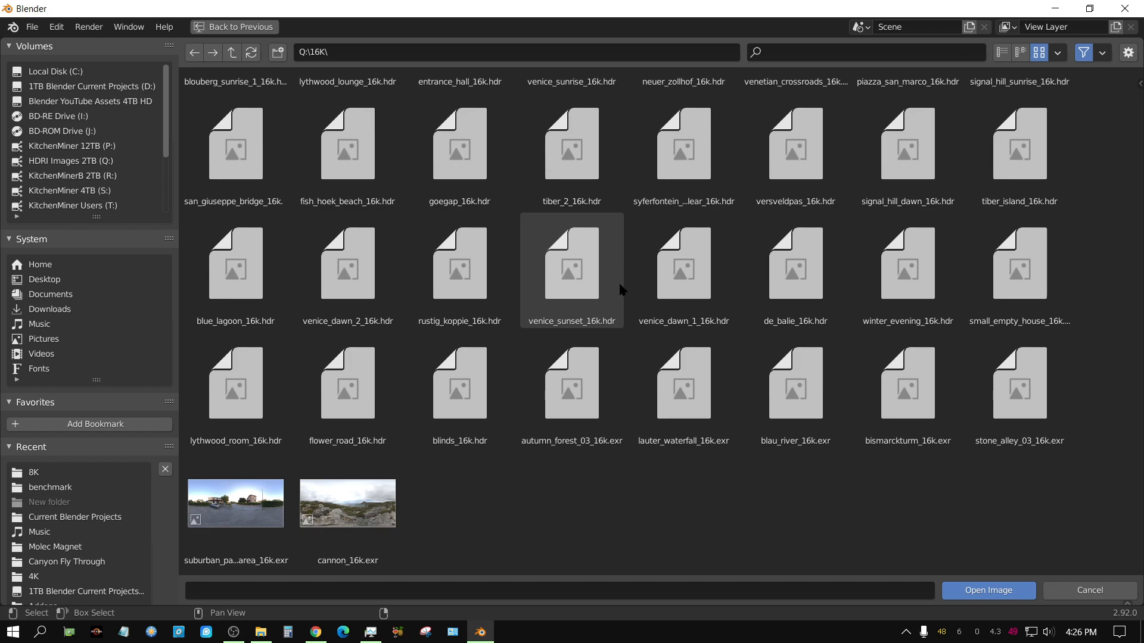
pyautogui.moveTo(619, 296)
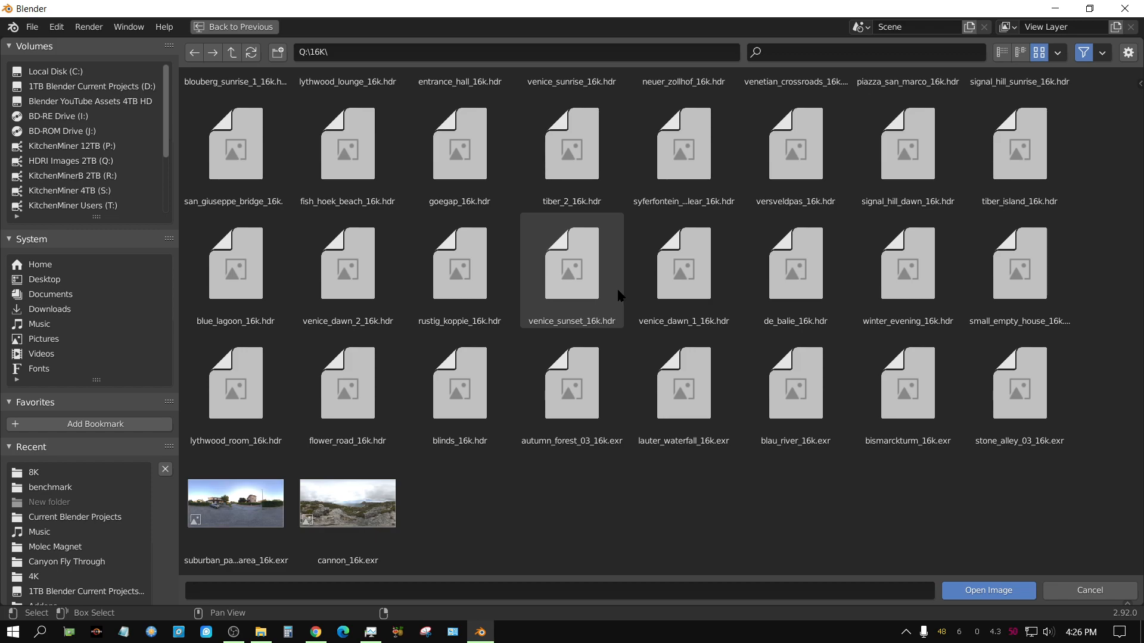